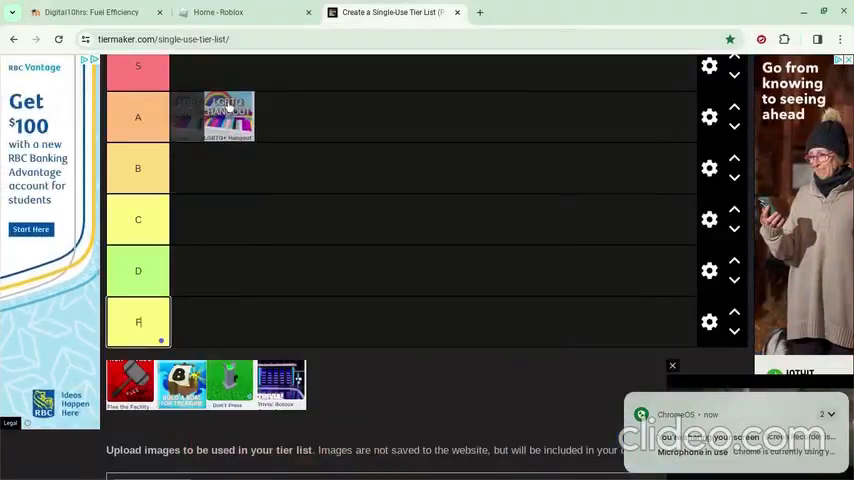
# Drag the LGBTQ+ Hangout and Flee the Facility images into the F tier.
pyautogui.moveTo(230, 117); pyautogui.dragTo(195, 320)
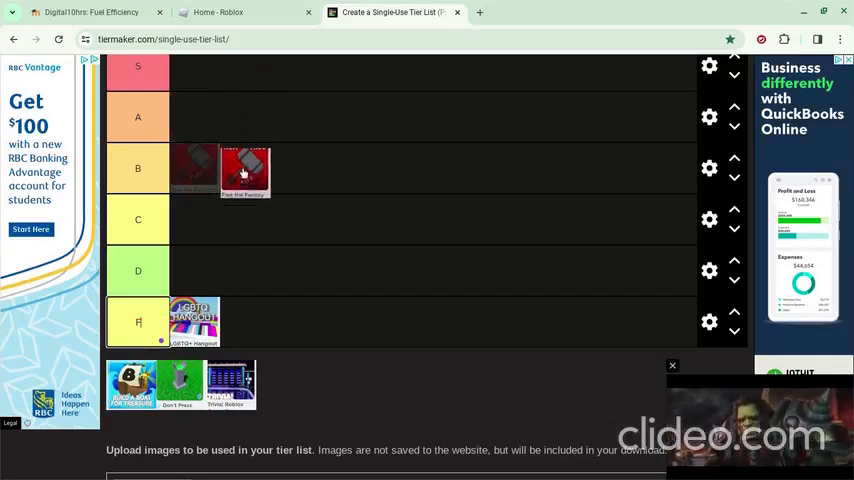
pyautogui.moveTo(244, 170); pyautogui.dragTo(258, 307)
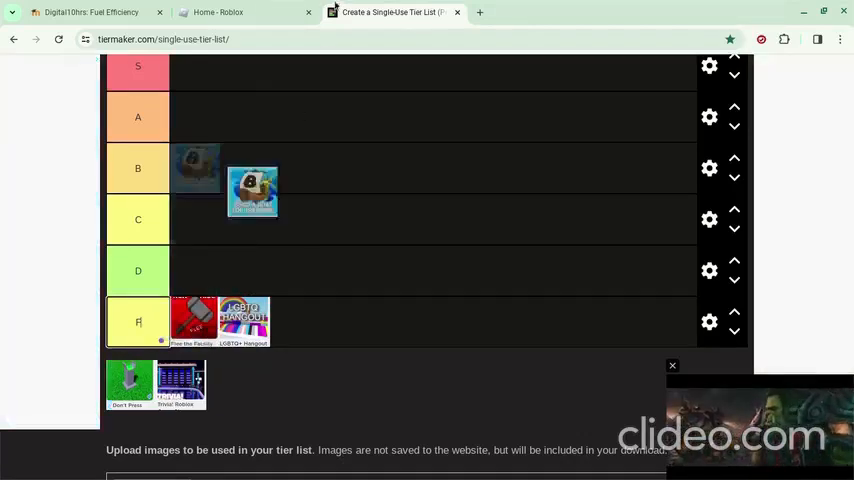
# Place Build a Boat for Treasure in tier B and Trivia: Roblox in tier S.
pyautogui.moveTo(252, 190); pyautogui.dragTo(267, 125)
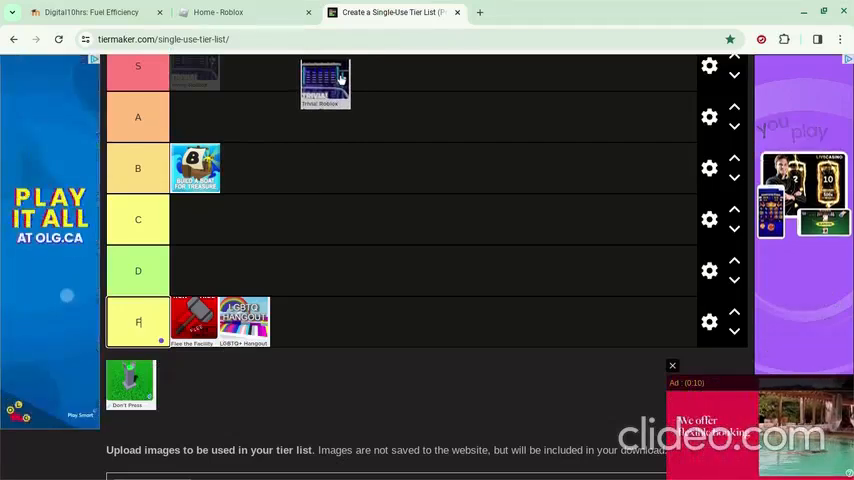
pyautogui.moveTo(325, 85); pyautogui.dragTo(195, 70)
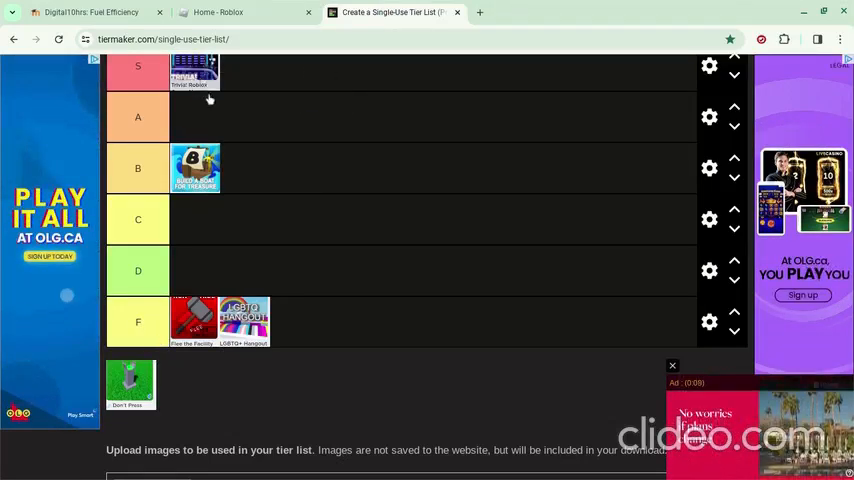